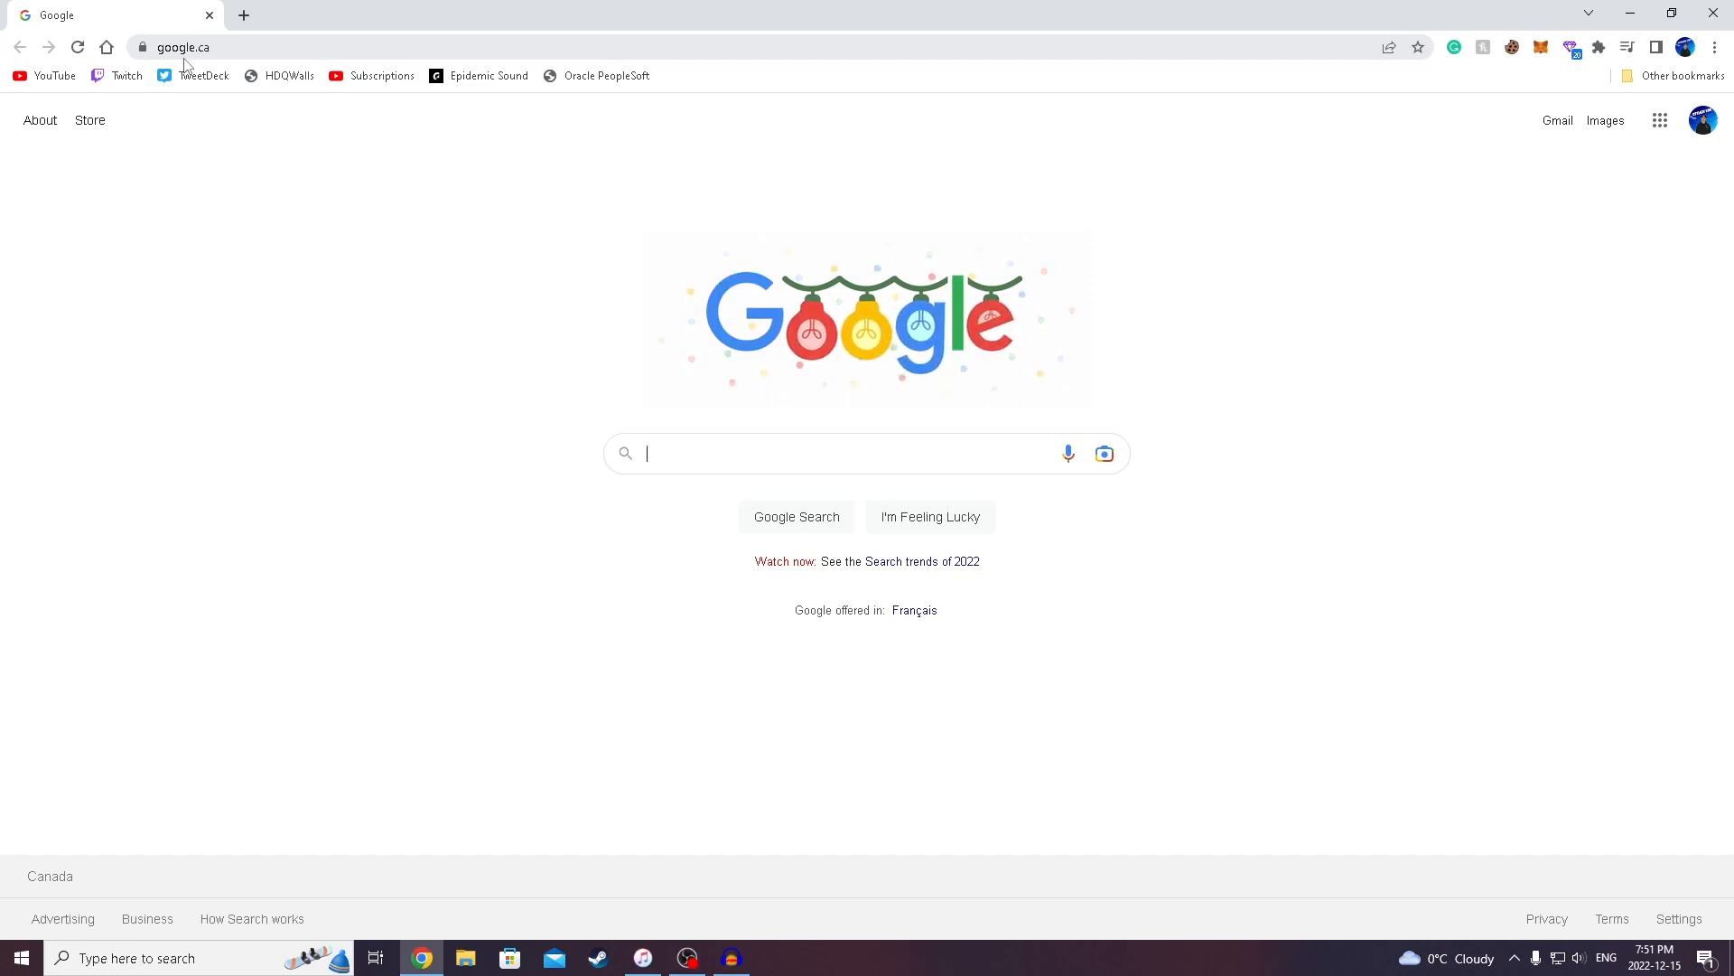
Select the google.ca address in Chrome's address bar
left_click(191, 47)
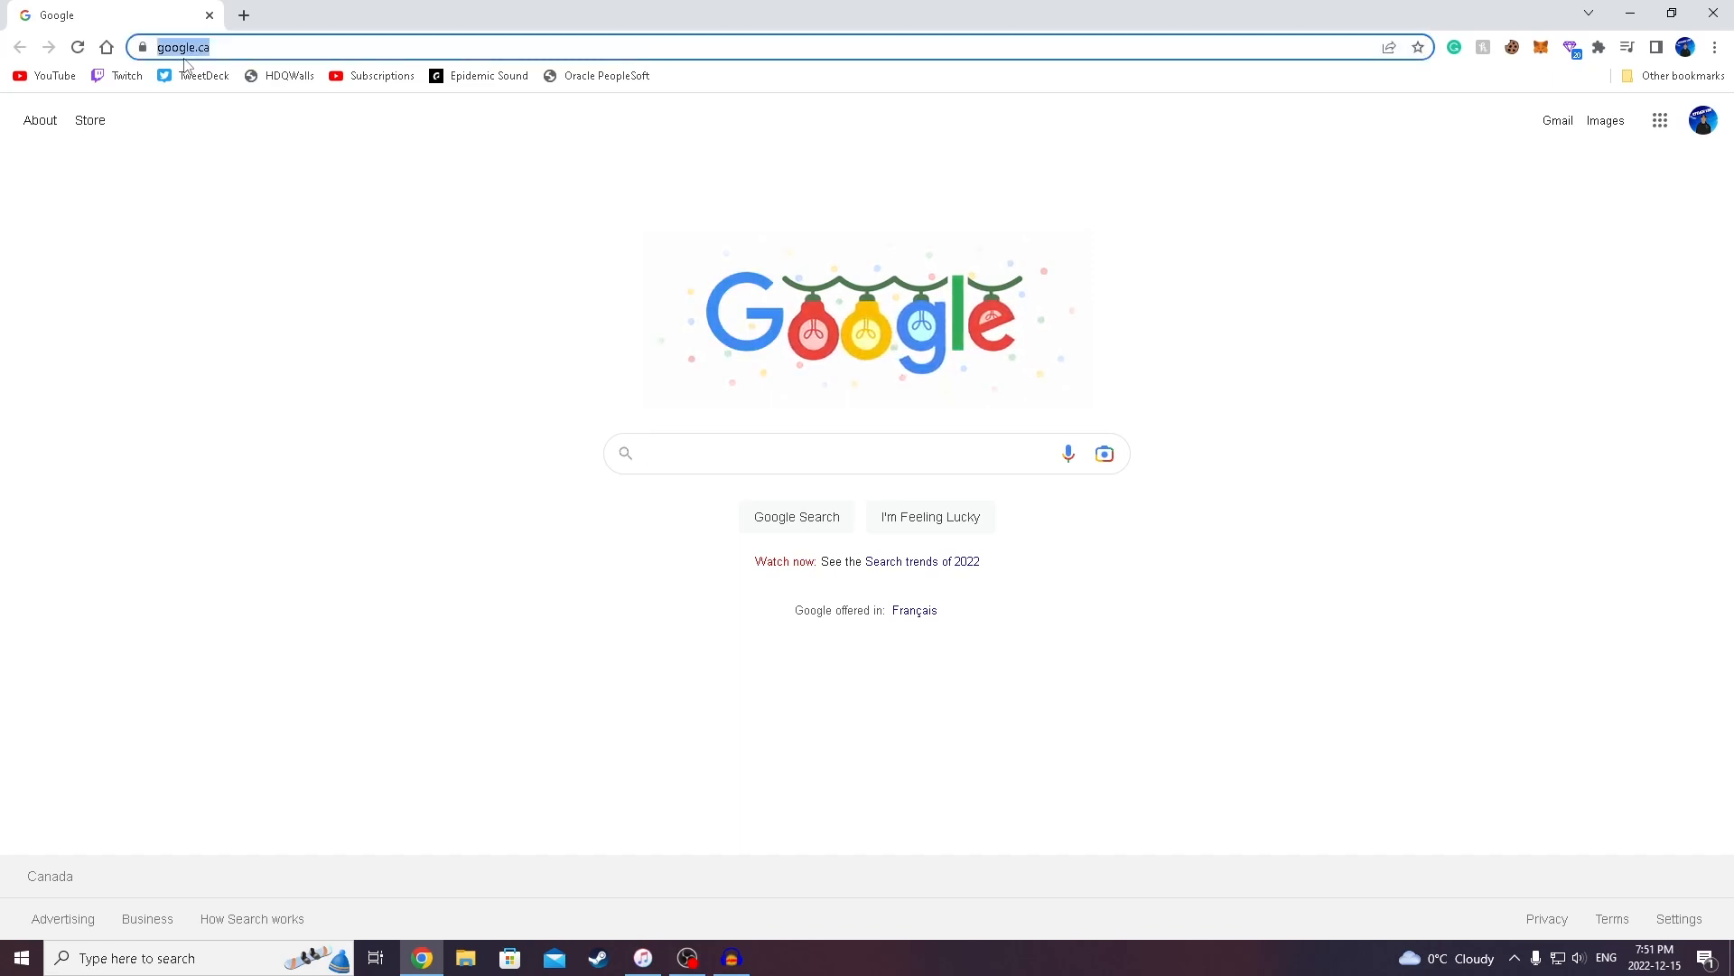
Go to snapdrop.net to detect the iPhone Bronze Coyote
type("snapdrop.net")
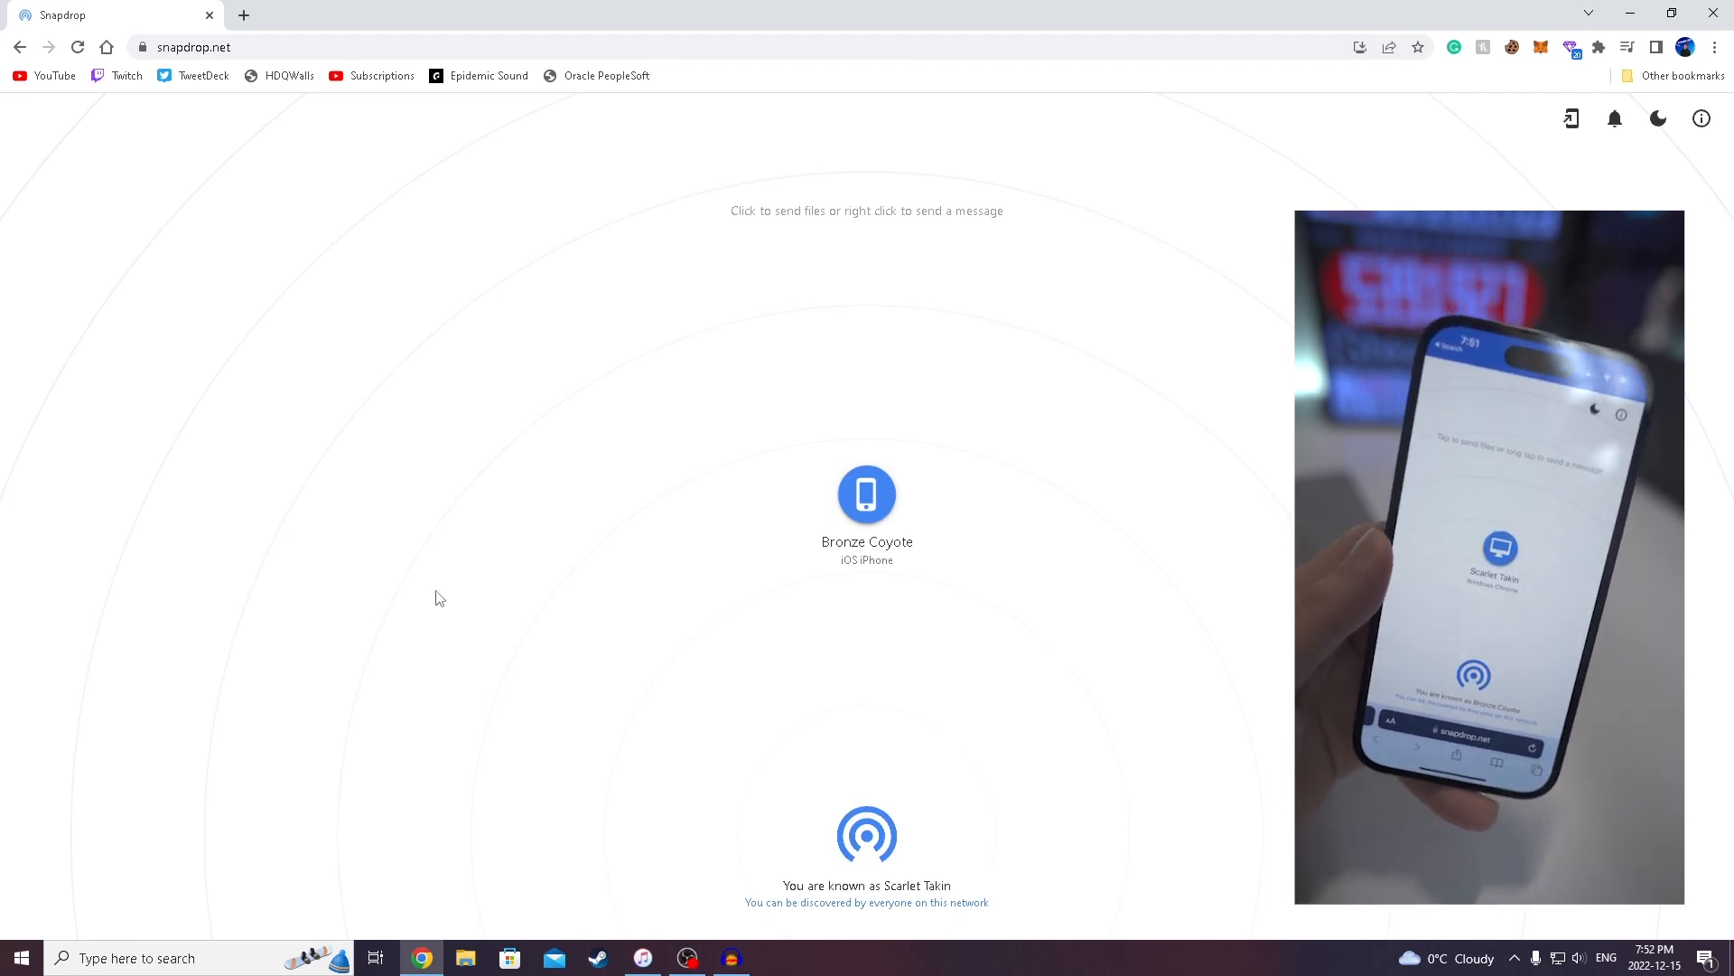
Send the Desktop file 'untitled' to the iPhone Bronze Coyote
left_click(868, 494)
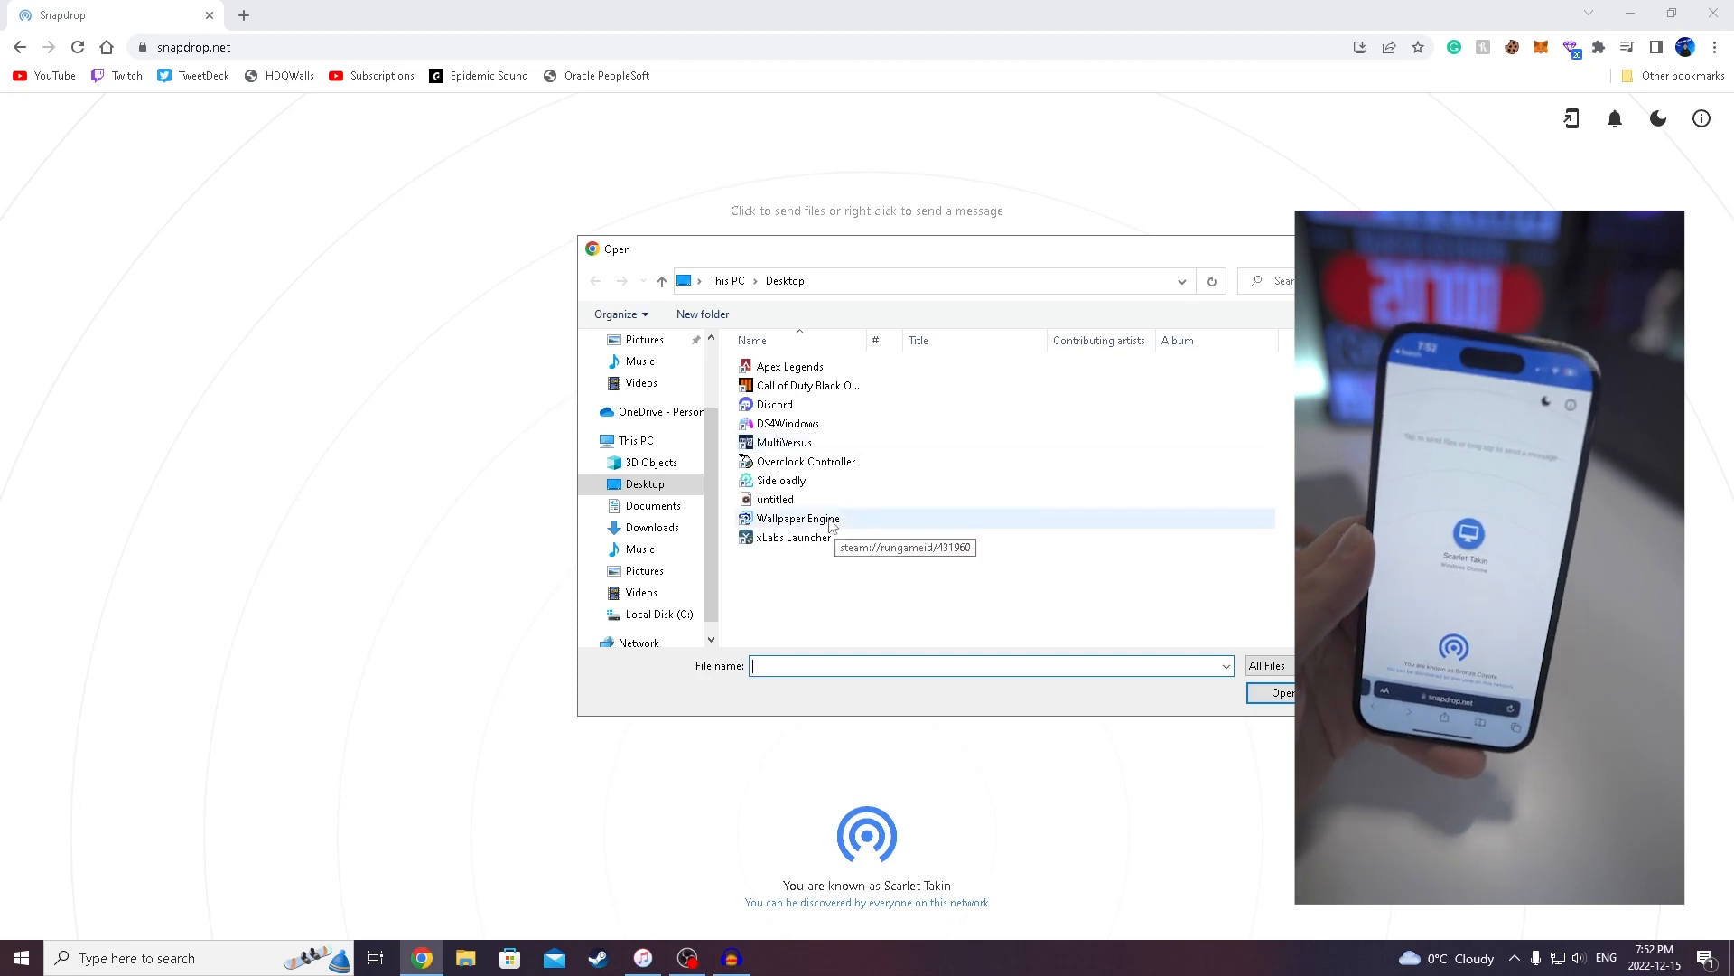
left_click(774, 499)
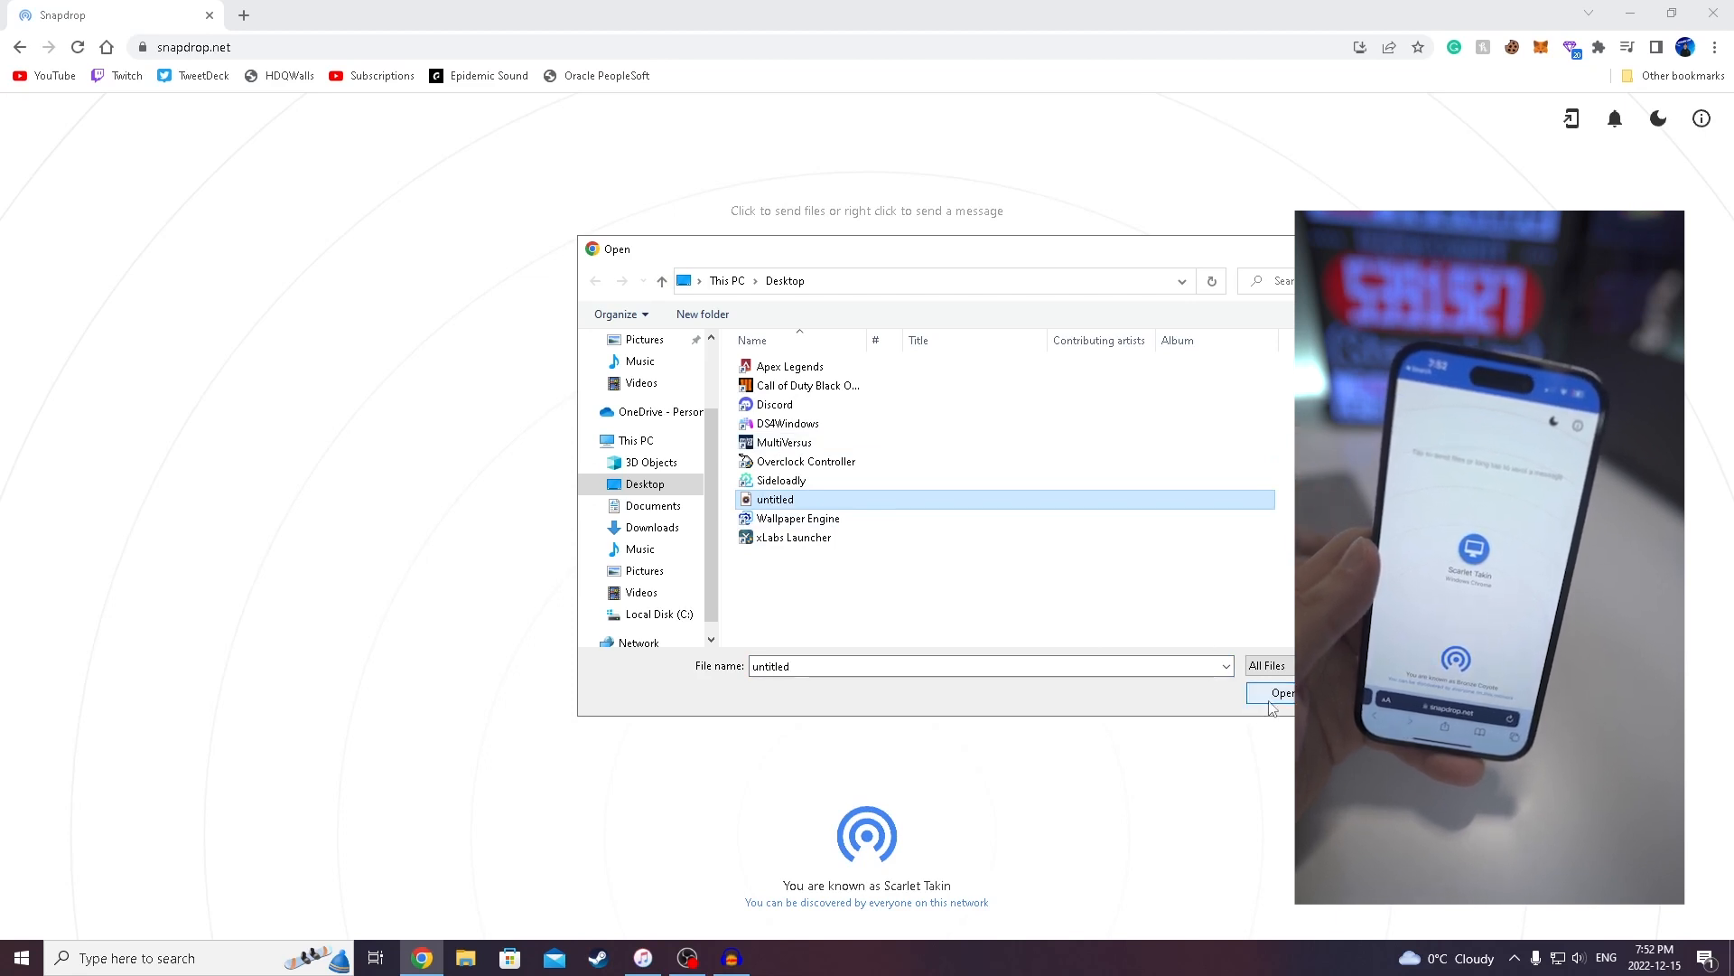
left_click(1281, 692)
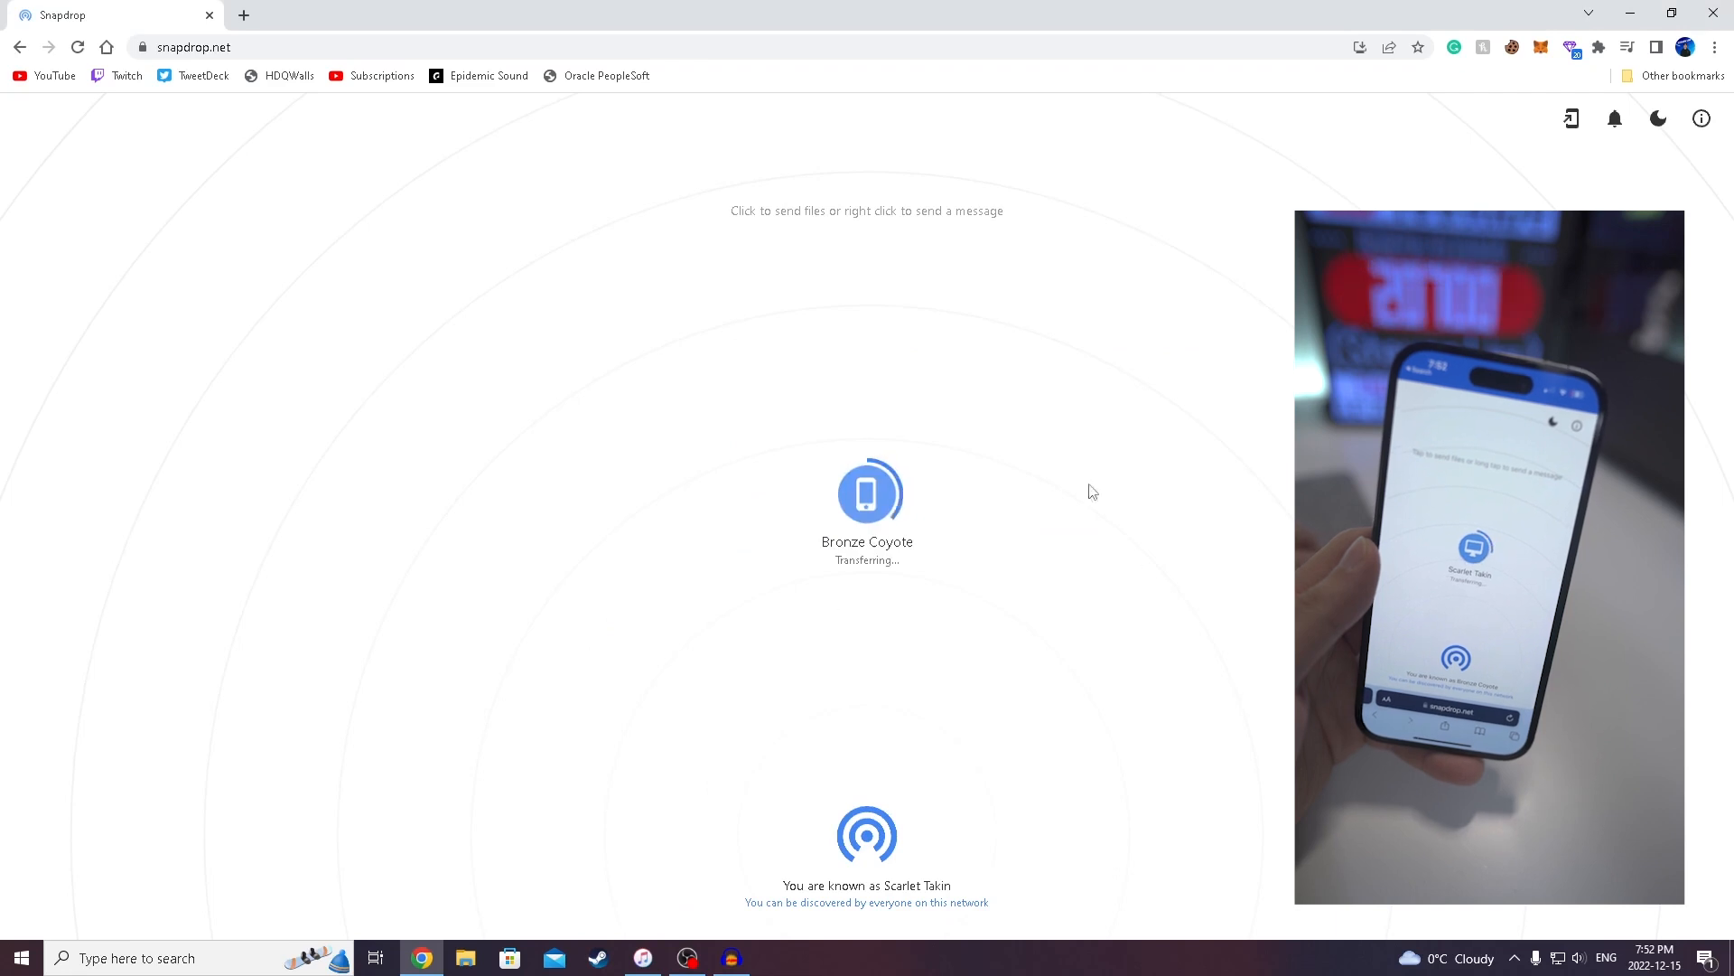
mouse_move(846, 503)
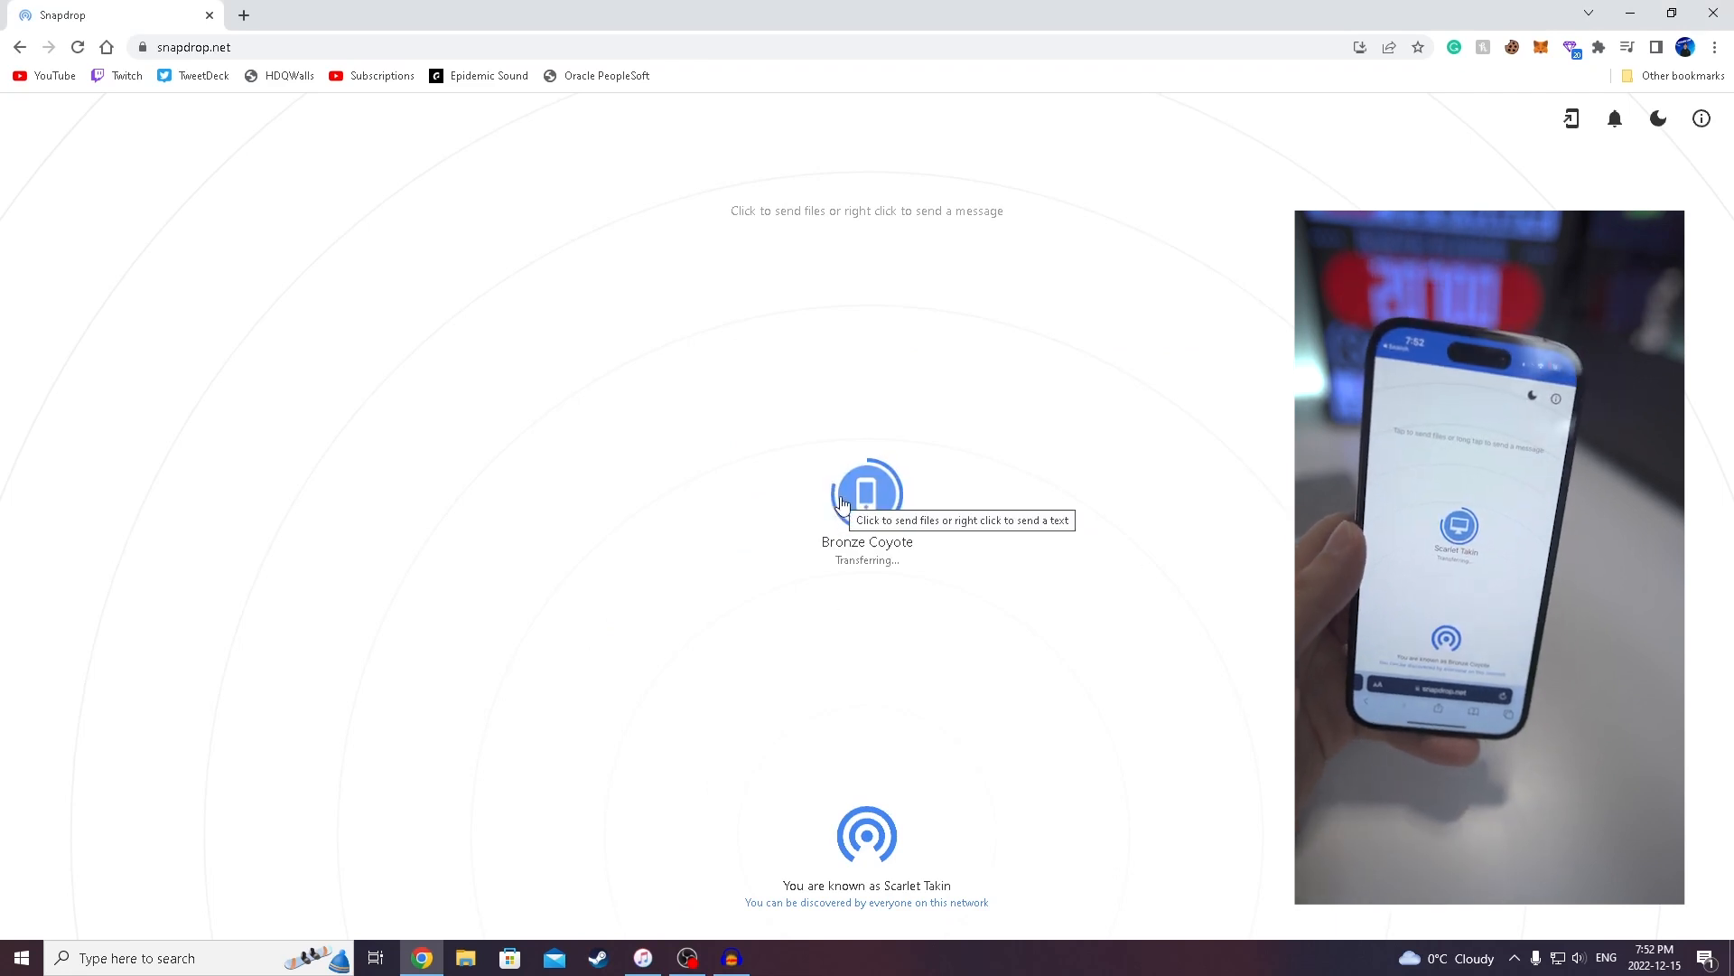